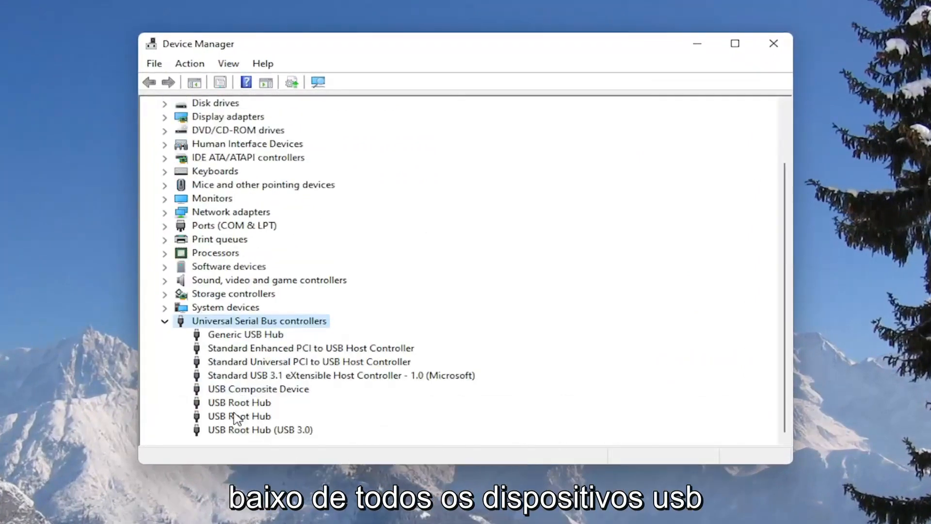
- Clear 'Allow the computer to turn off this device' for the Generic USB Hub and a USB Root Hub
{"action": "left_click", "coordinate": [239, 415]}
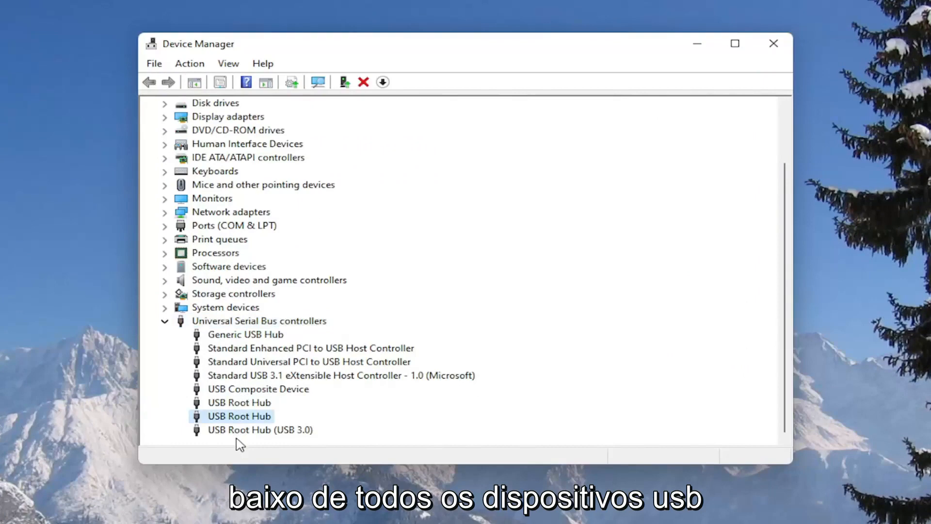
{"action": "right_click", "coordinate": [246, 334]}
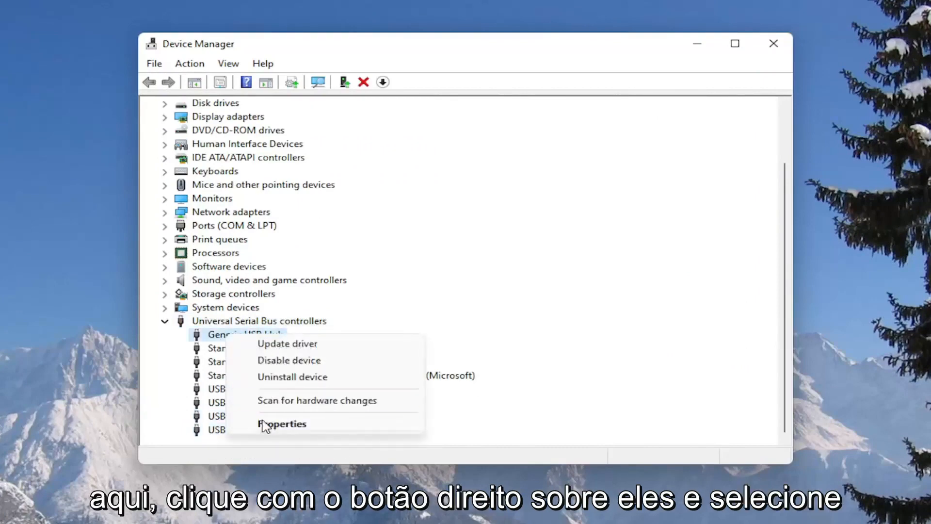
{"action": "left_click", "coordinate": [282, 423]}
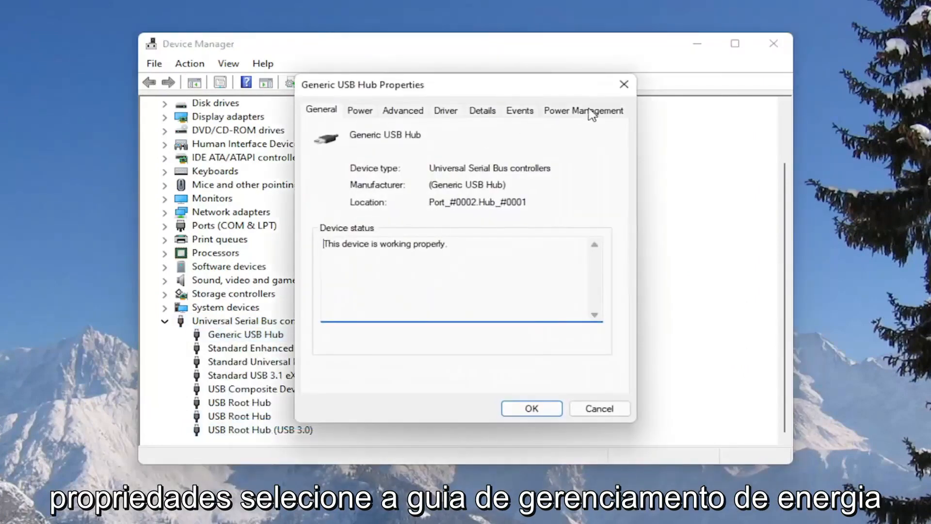
{"action": "left_click", "coordinate": [583, 110]}
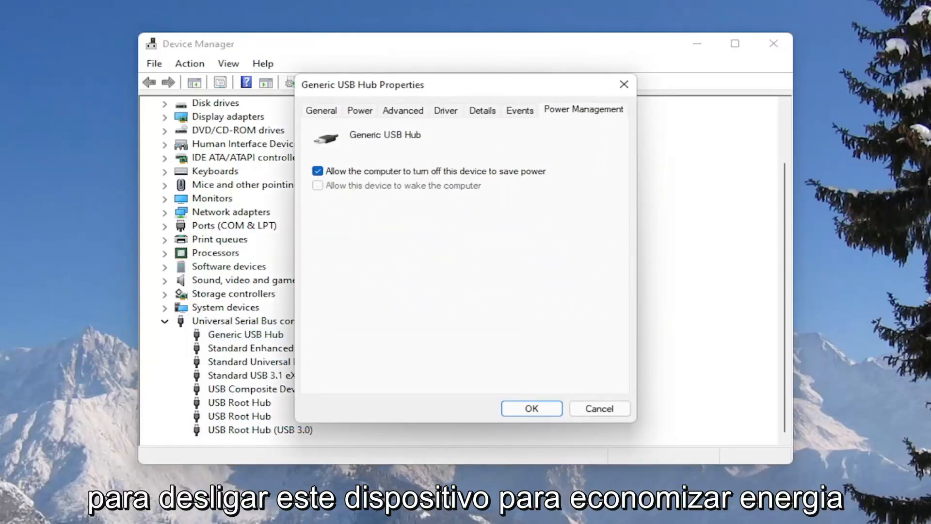
{"action": "mouse_move", "coordinate": [252, 124]}
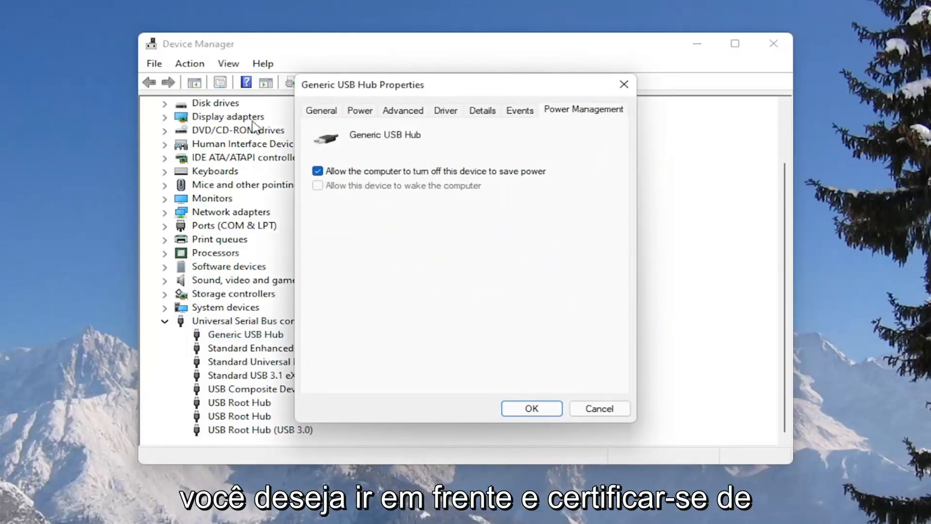
{"action": "left_click", "coordinate": [318, 171]}
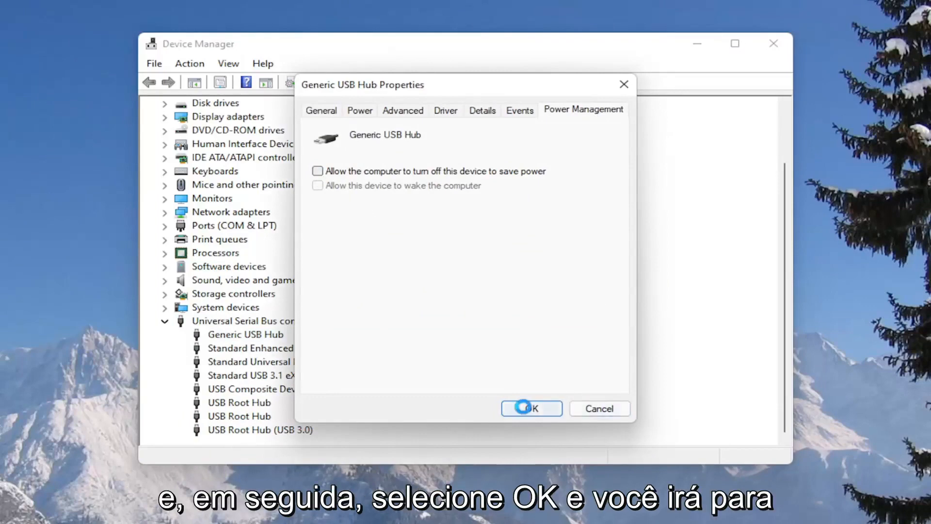
{"action": "left_click", "coordinate": [528, 408]}
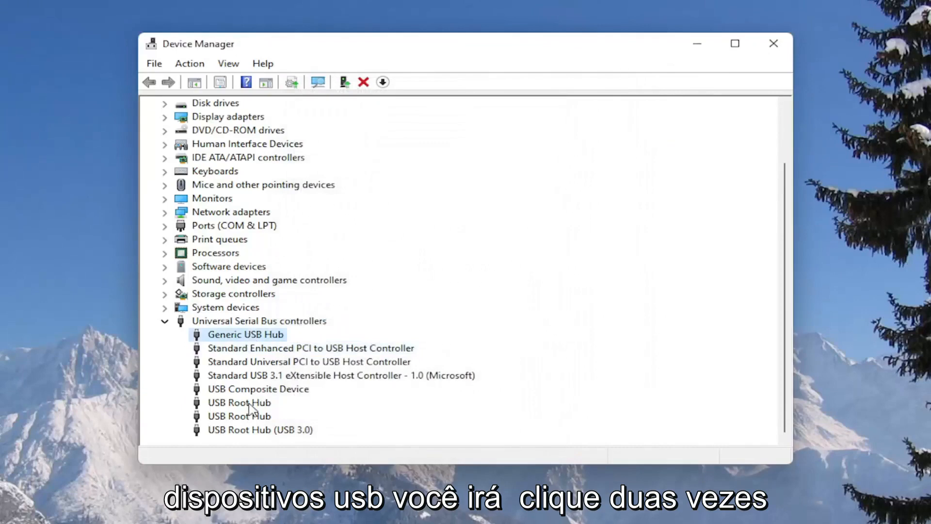
{"action": "double_click", "coordinate": [239, 402]}
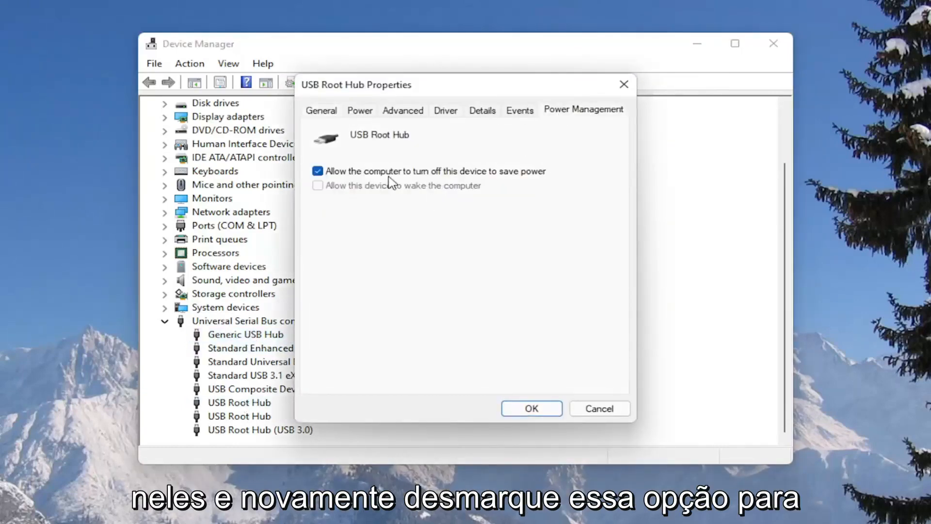
{"action": "left_click", "coordinate": [318, 171]}
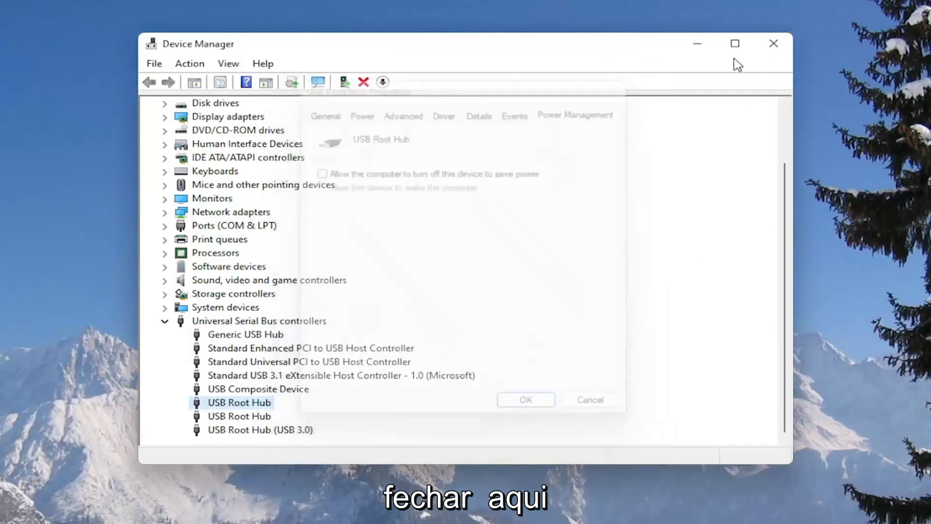
- Close Device Manager and reach Power Options through Category view and Hardware and Sound
{"action": "left_click", "coordinate": [773, 43]}
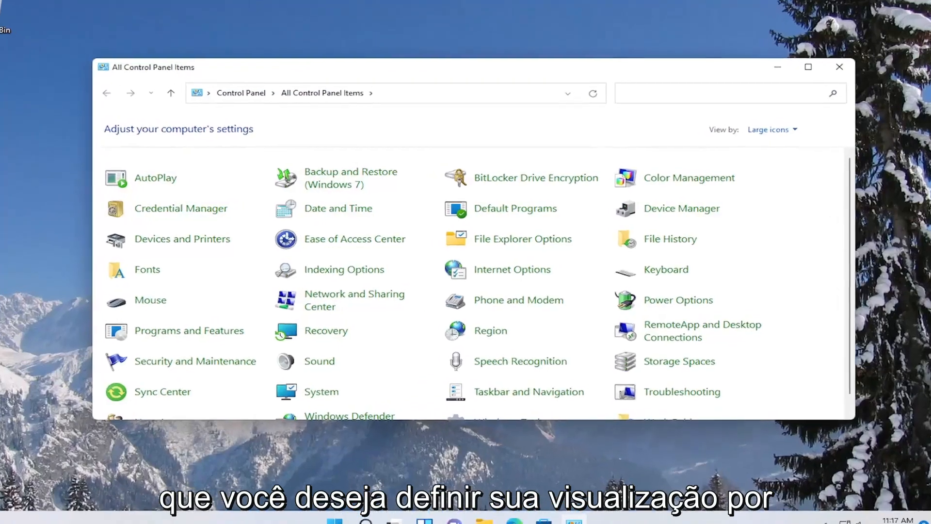
{"action": "left_click", "coordinate": [772, 129]}
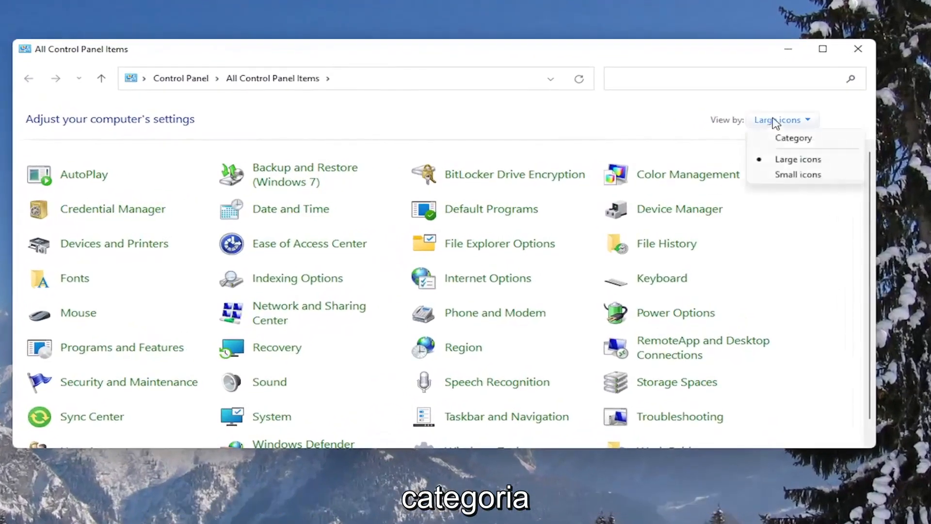
{"action": "left_click", "coordinate": [794, 138]}
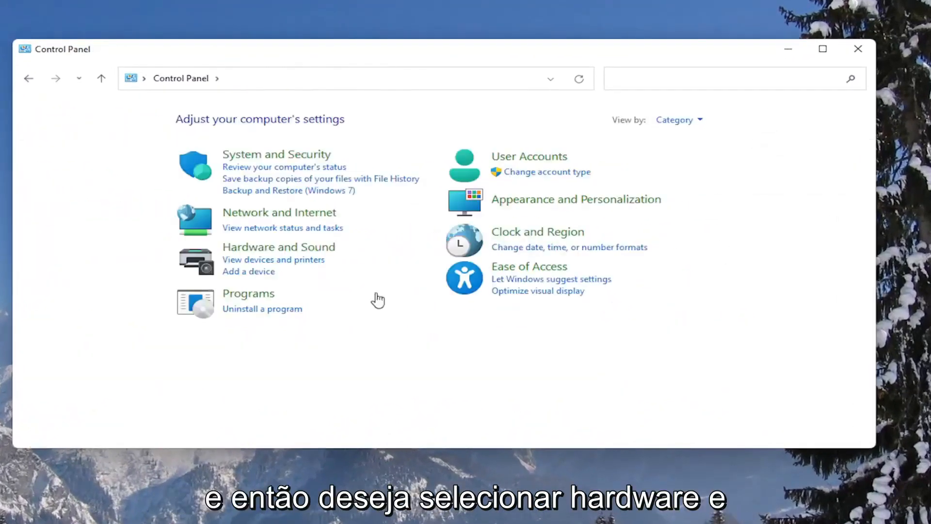
{"action": "left_click", "coordinate": [279, 246]}
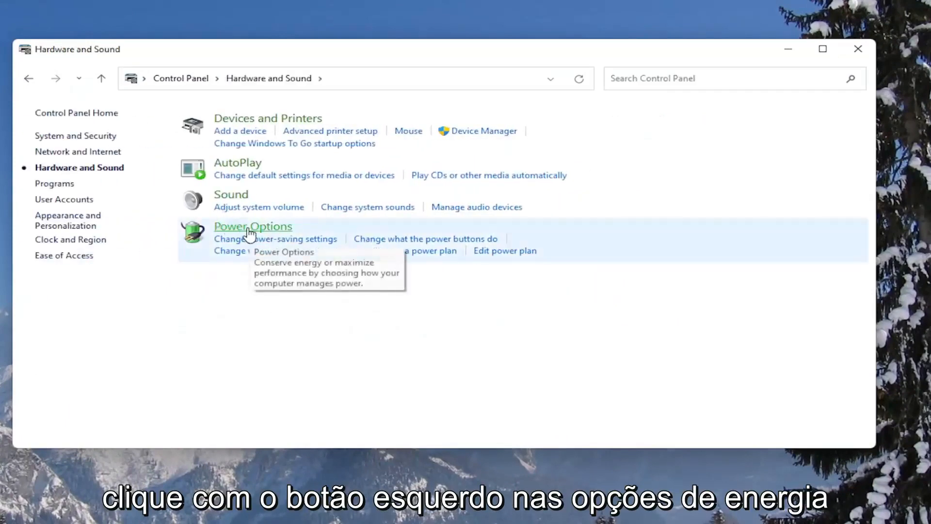
{"action": "left_click", "coordinate": [252, 226]}
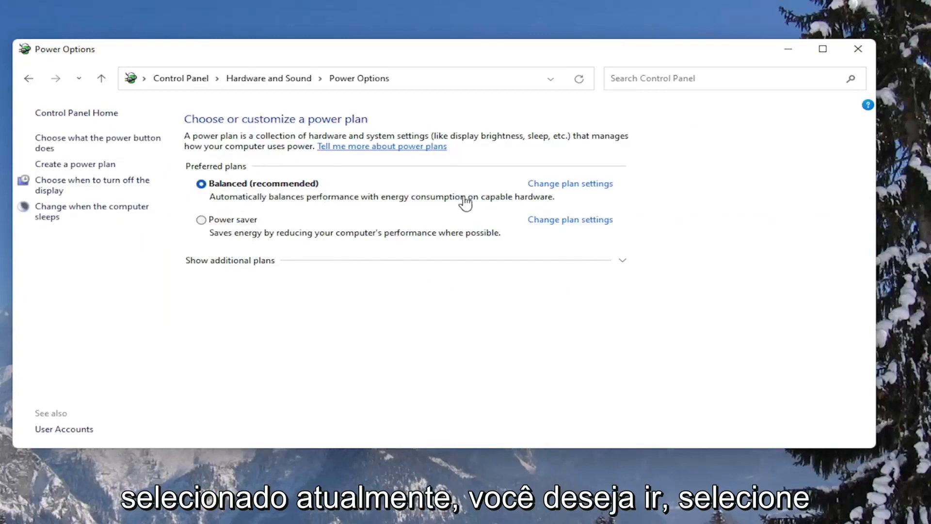
- Set USB selective suspend to Disabled in the Balanced plan's advanced power settings
{"action": "left_click", "coordinate": [568, 182]}
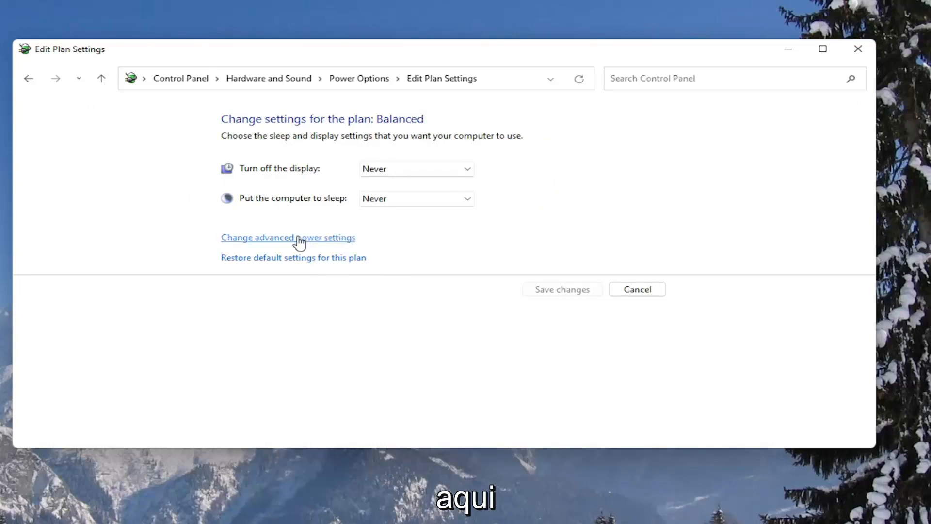
{"action": "left_click", "coordinate": [288, 237]}
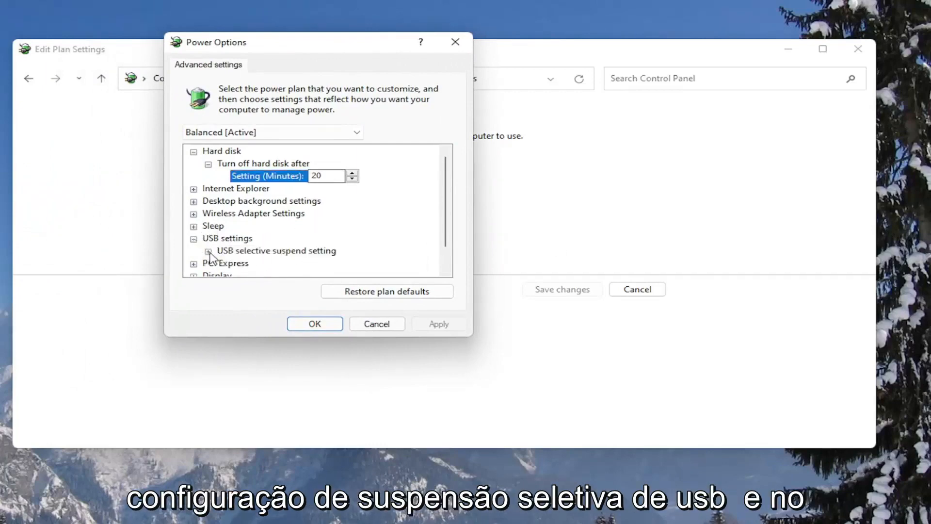
{"action": "left_click", "coordinate": [209, 250]}
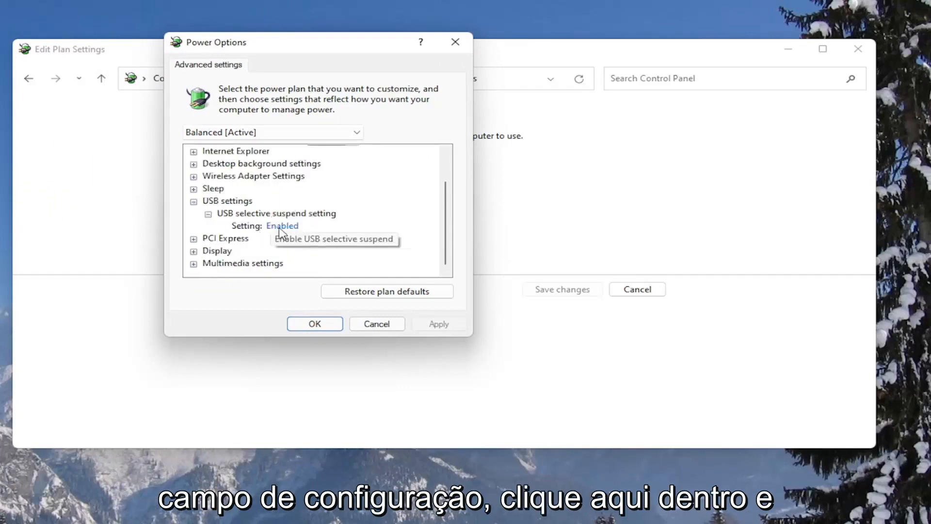
{"action": "left_click", "coordinate": [282, 226]}
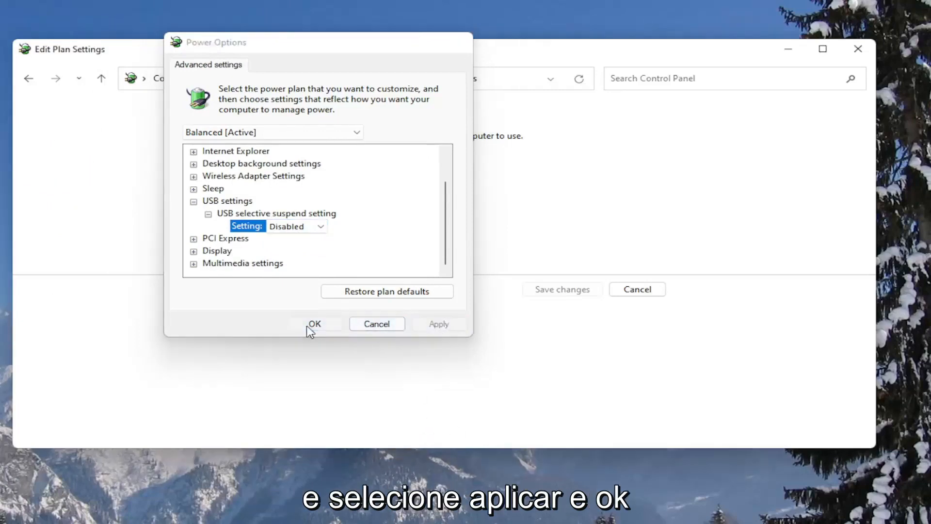
{"action": "left_click", "coordinate": [315, 323]}
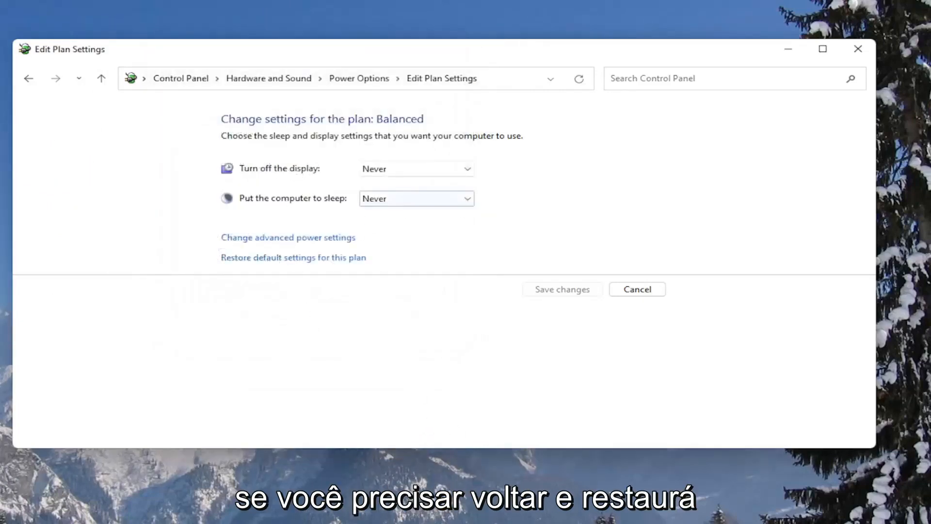
{"action": "mouse_move", "coordinate": [275, 263]}
{"action": "type", "text": "de"}
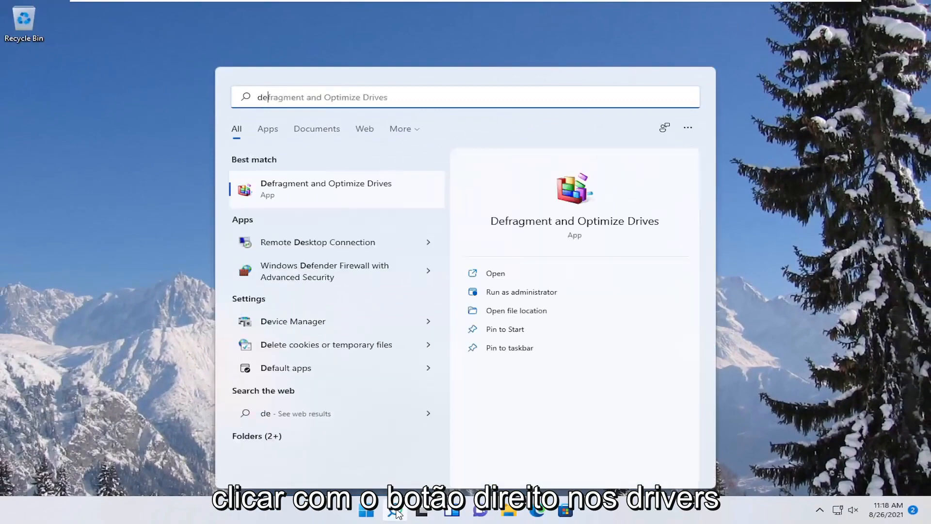
- Reopen Device Manager and expand Universal Serial Bus controllers
{"action": "left_click", "coordinate": [293, 320]}
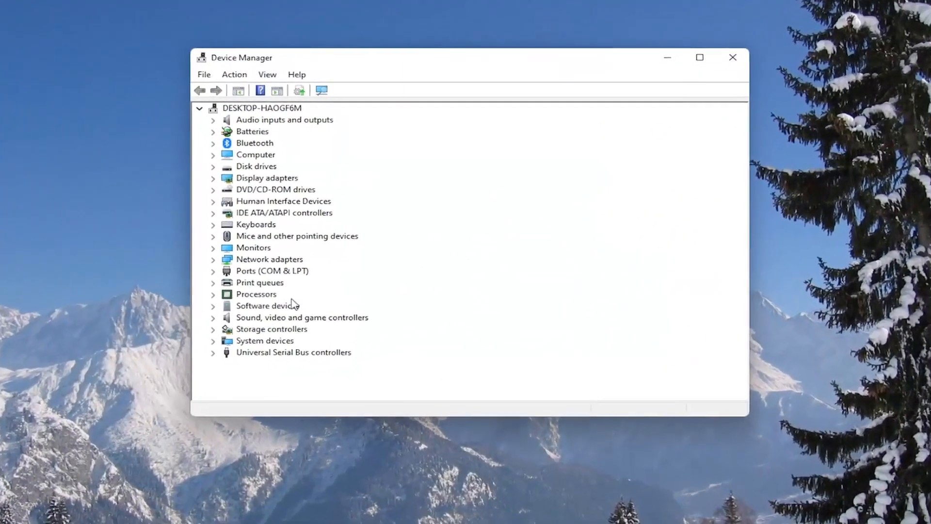
{"action": "left_click", "coordinate": [213, 352]}
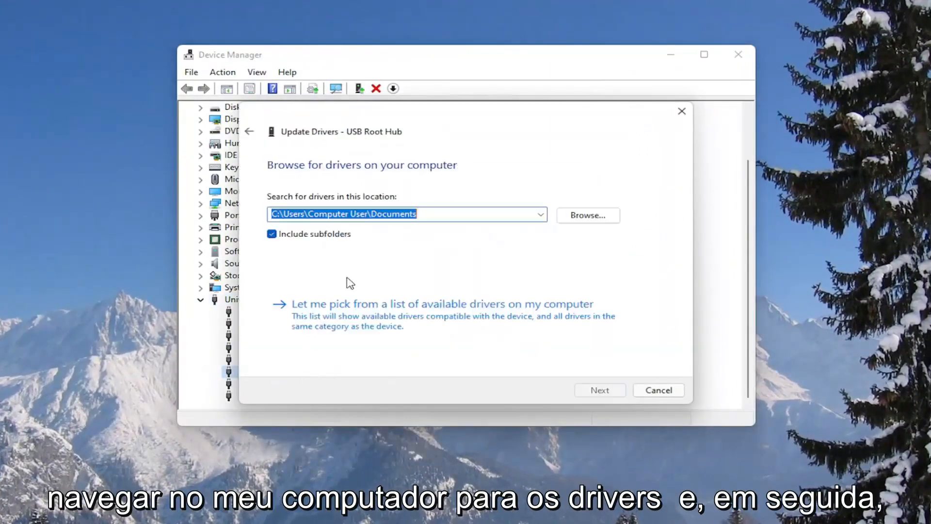
- Reinstall the USB Root Hub driver from the on-computer driver list, then close Device Manager
{"action": "left_click", "coordinate": [442, 304]}
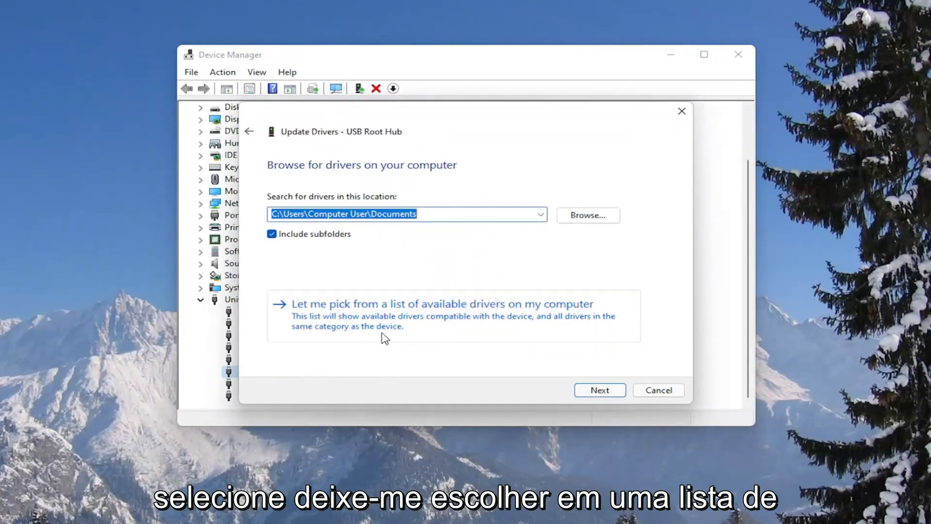
{"action": "left_click", "coordinate": [441, 304]}
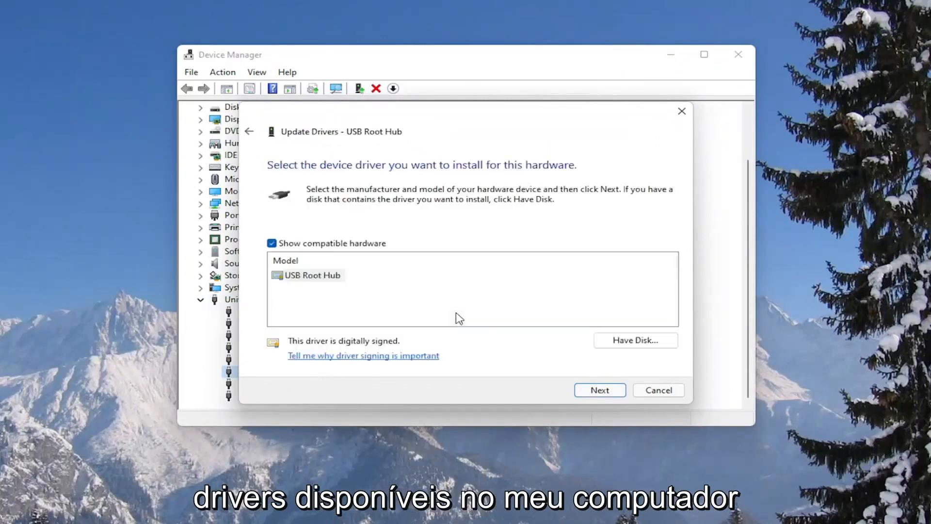
{"action": "left_click", "coordinate": [599, 389]}
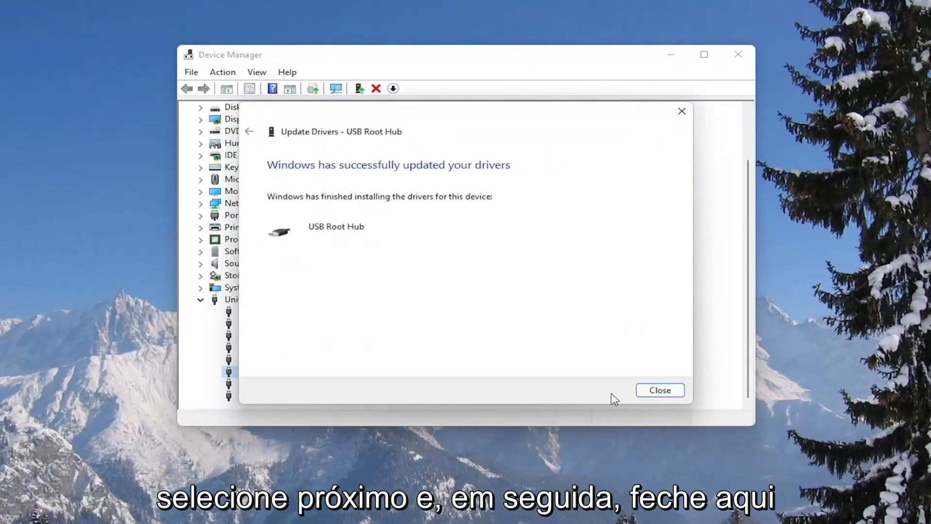
{"action": "left_click", "coordinate": [658, 390]}
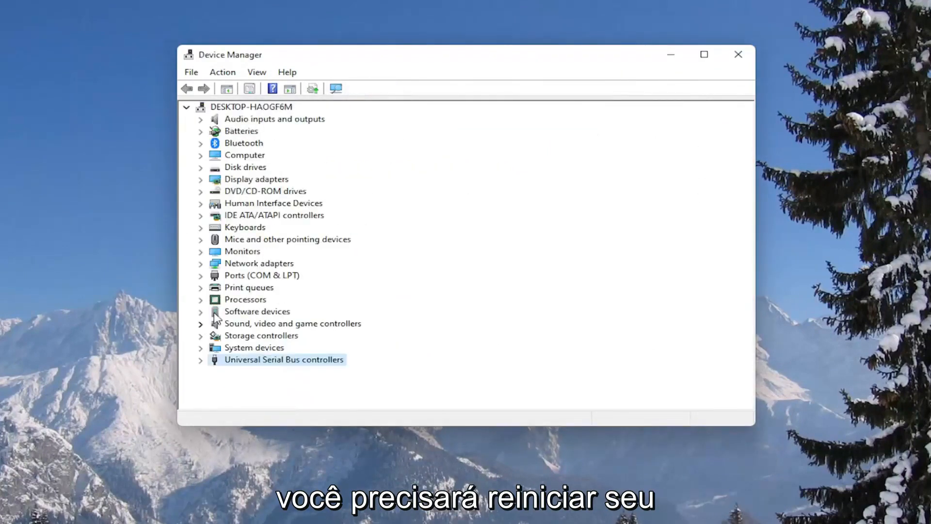
{"action": "left_click", "coordinate": [738, 54]}
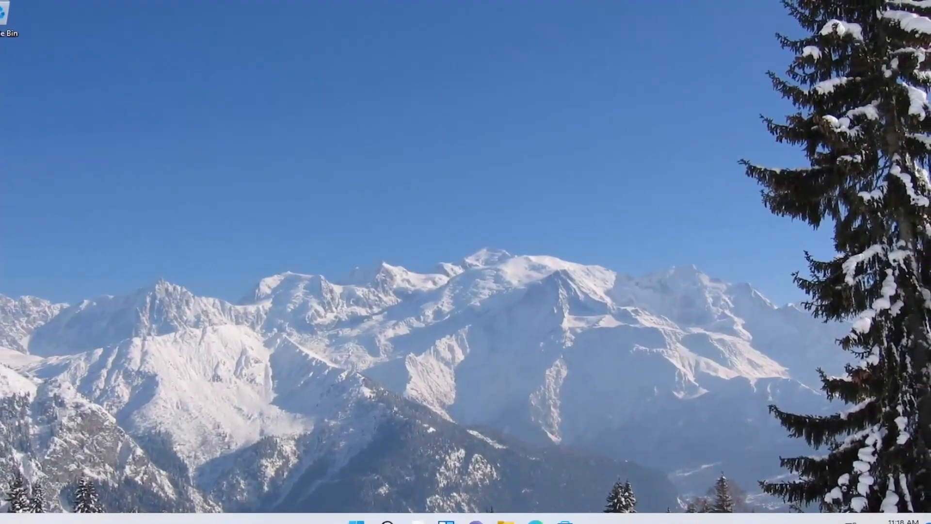